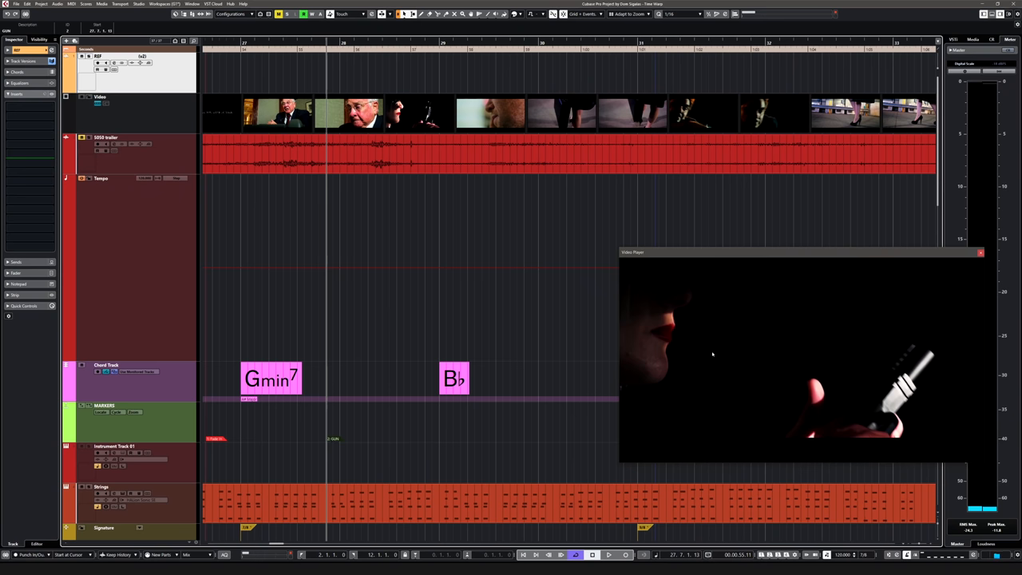
pyautogui.moveTo(712, 364)
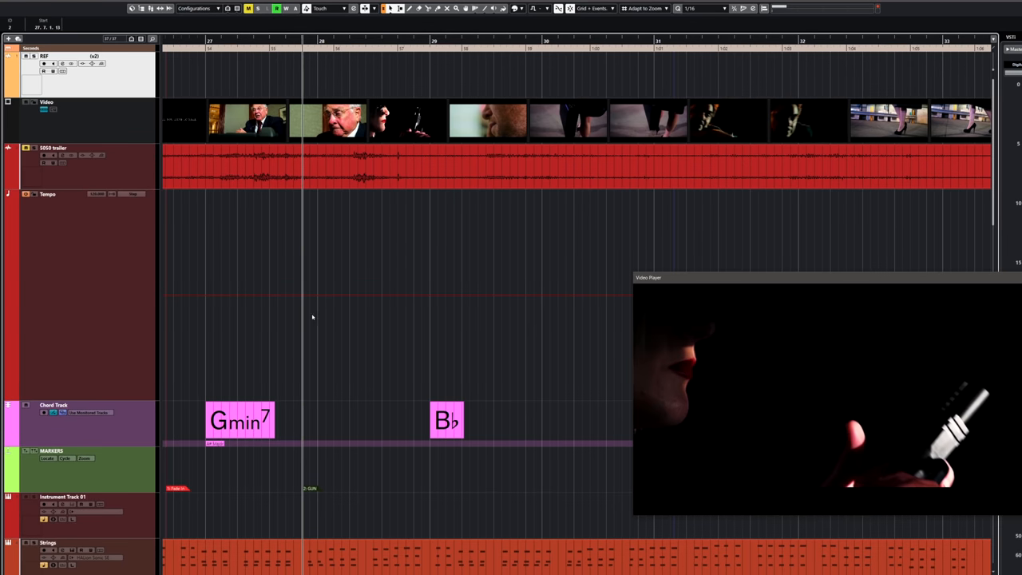
pyautogui.moveTo(306, 490)
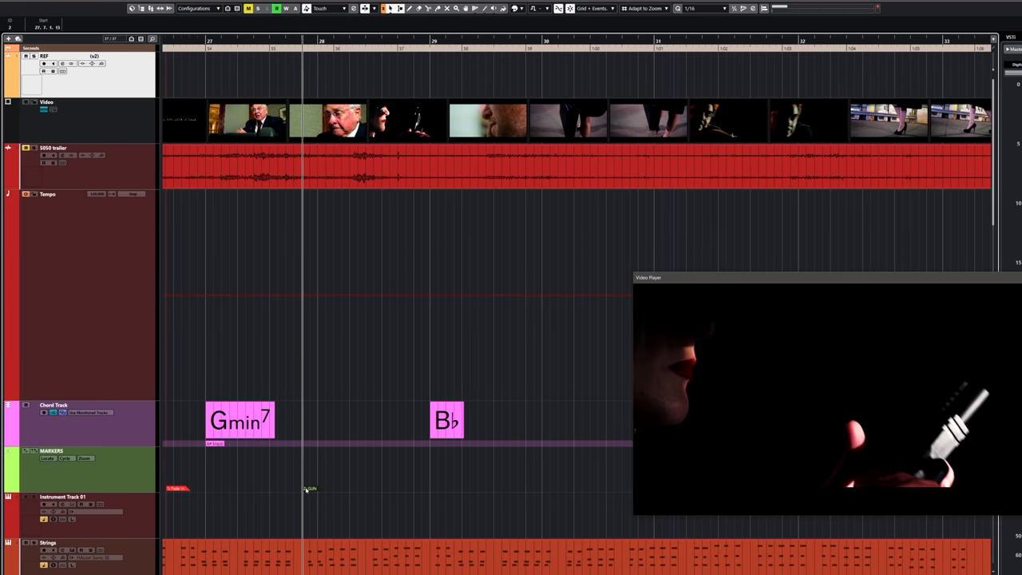